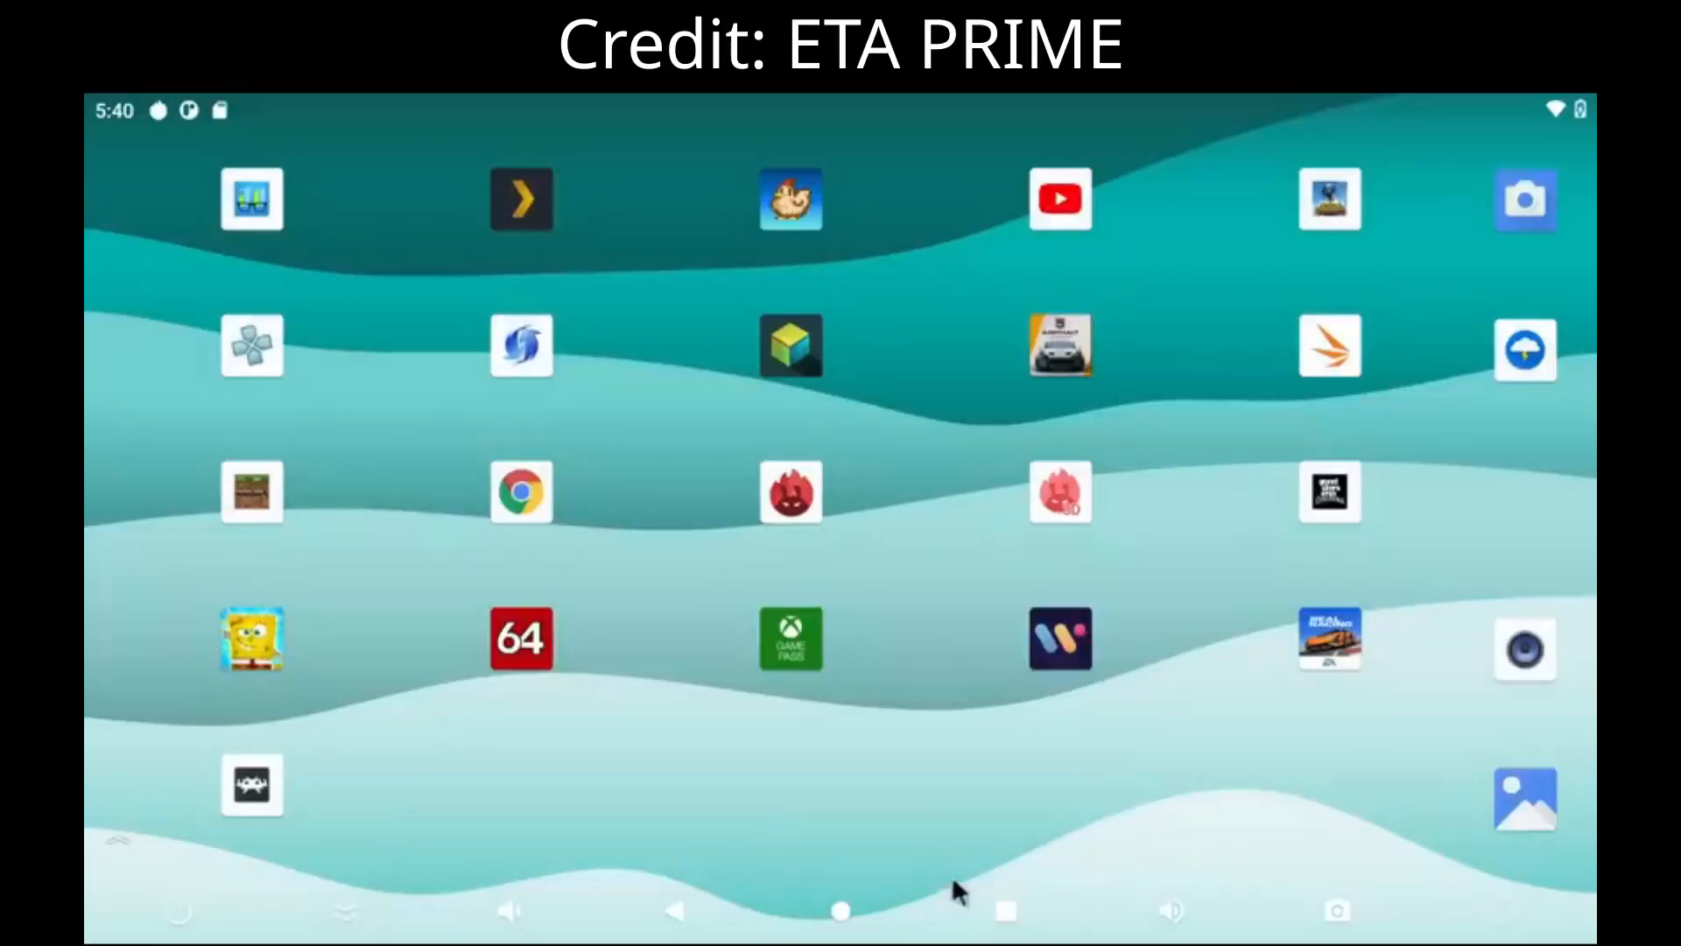
mouse_move(922, 821)
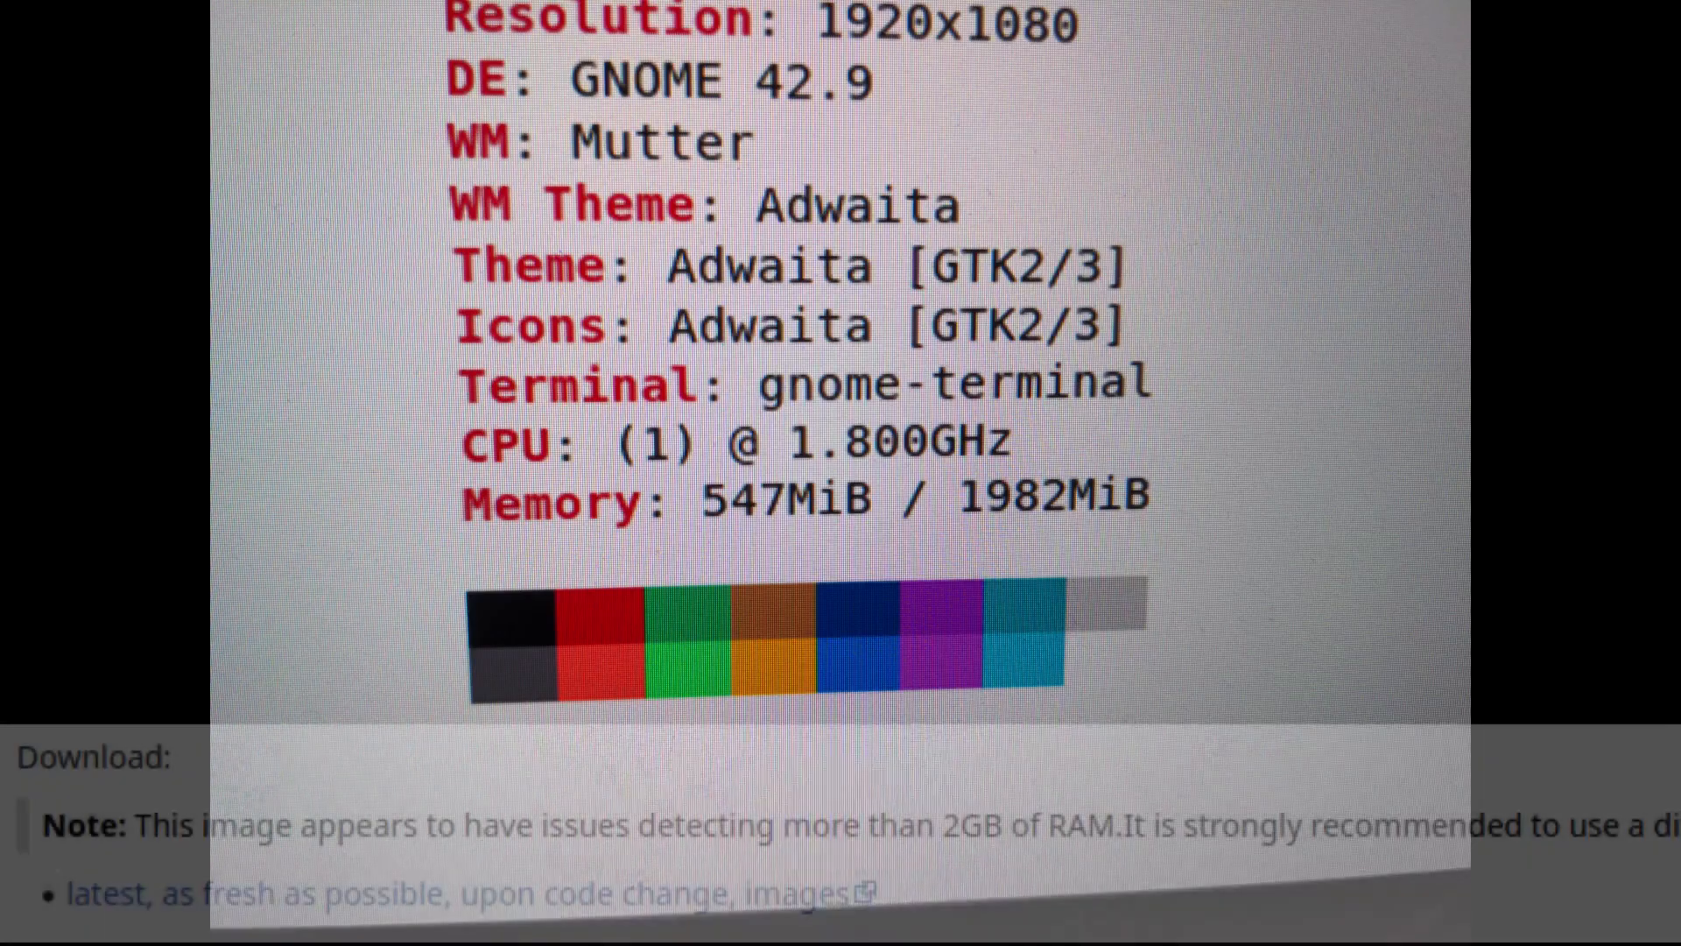
scroll("down", 3)
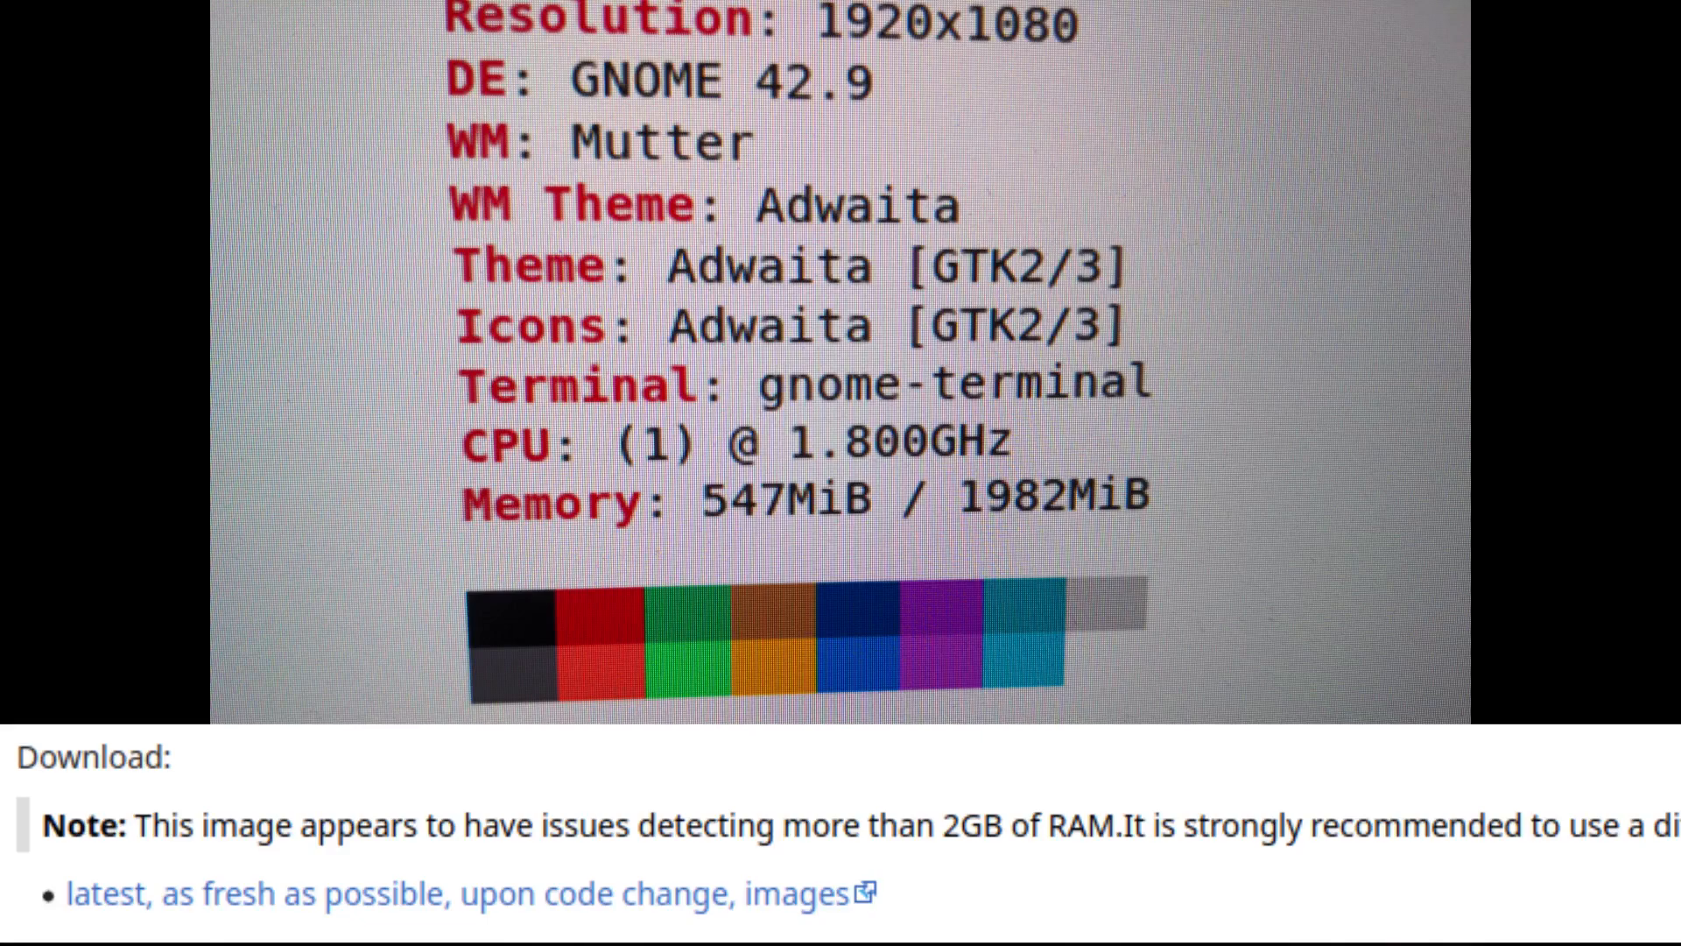